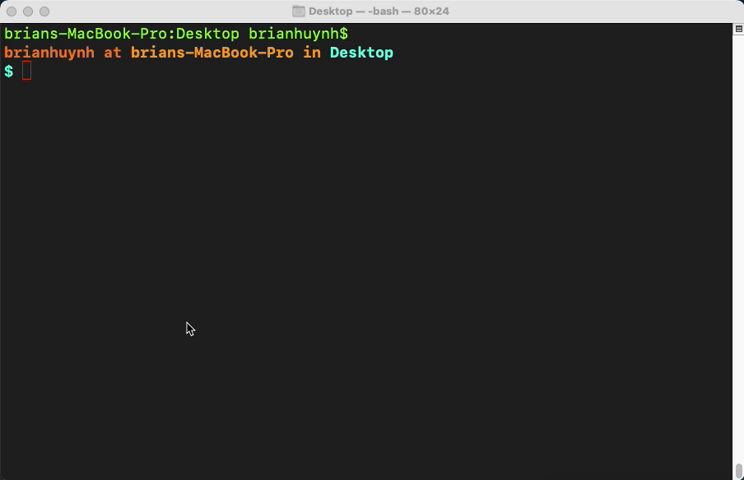
{"action": "mouse_move", "coordinate": [64, 76]}
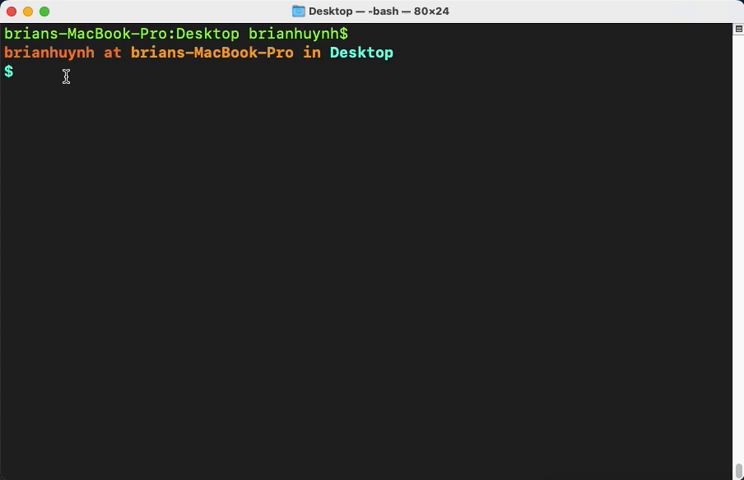
- List the Desktop contents including hidden files with ls -a, then start a vim command
{"action": "type", "text": "ls -a"}
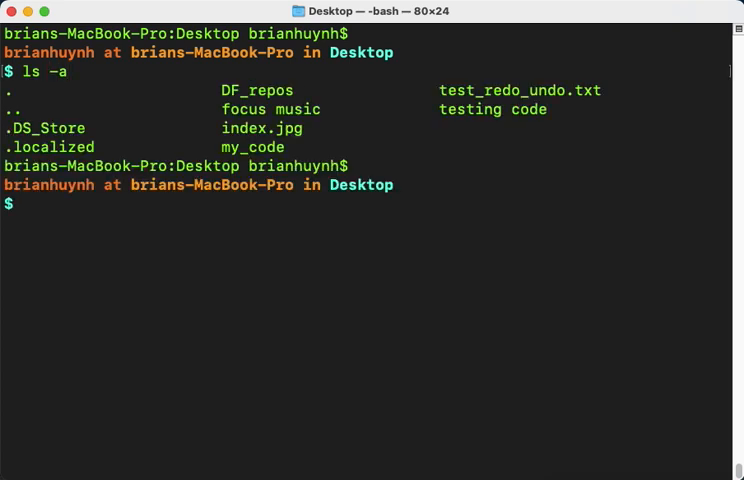
{"action": "type", "text": "vim"}
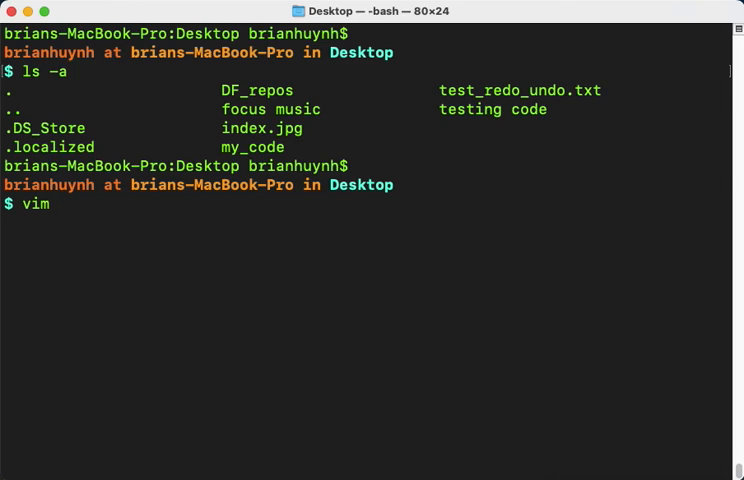
- Open test_redo_undo.txt in vim and start a new line below the echo 'Hello world' line
{"action": "type", "text": "test_r"}
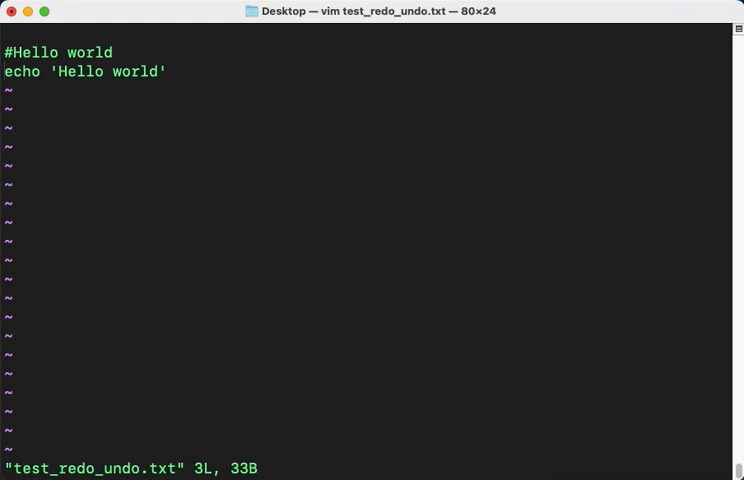
{"action": "key", "text": "i"}
{"action": "type", "text": "Wel"}
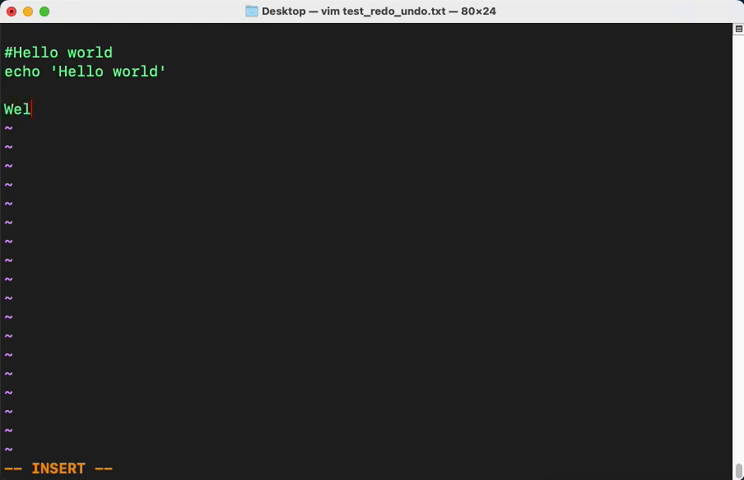
- Write 'Welcom to my channeldffdlk' on the new line and leave insert mode
{"action": "type", "text": "com to"}
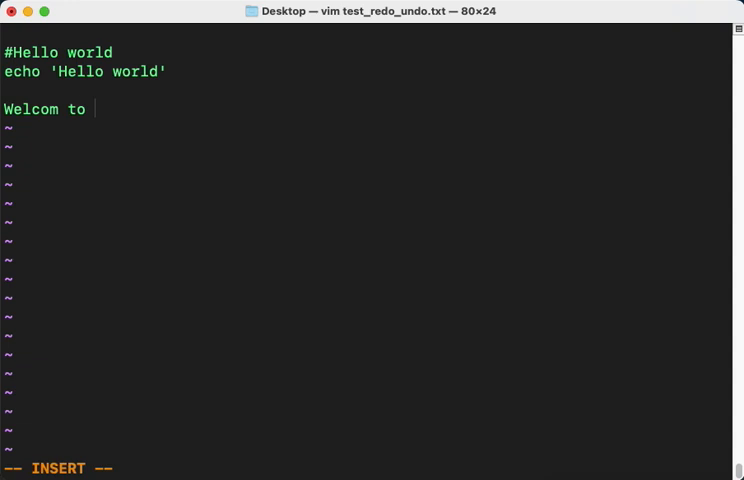
{"action": "type", "text": "my chan"}
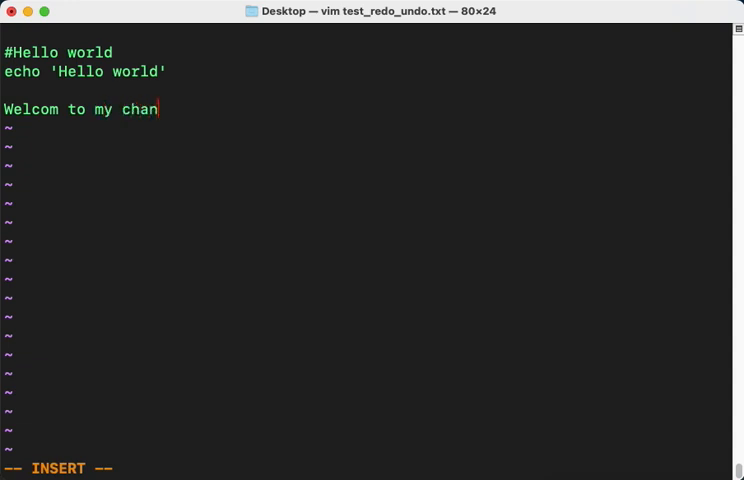
{"action": "type", "text": "nel"}
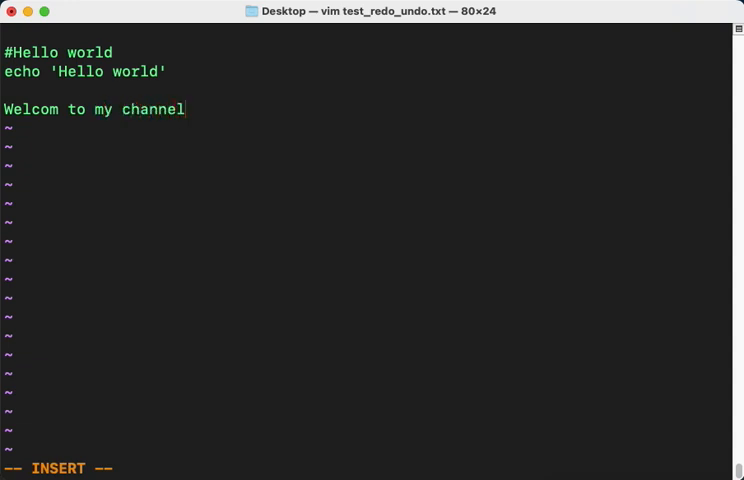
{"action": "type", "text": "ffdlk"}
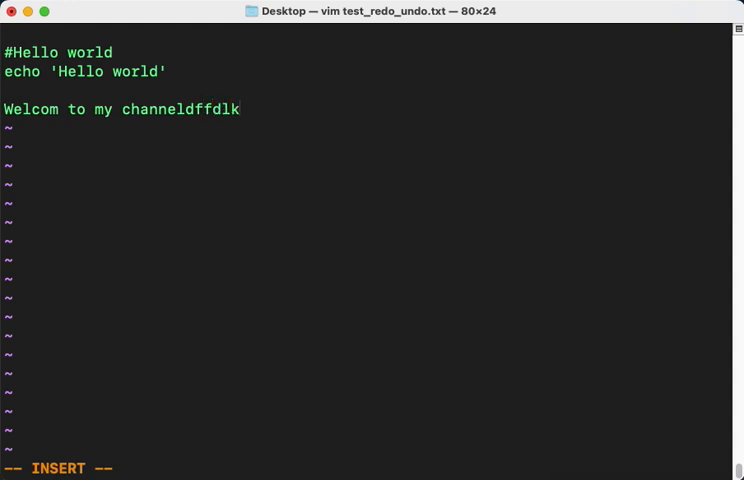
{"action": "key", "text": "Escape"}
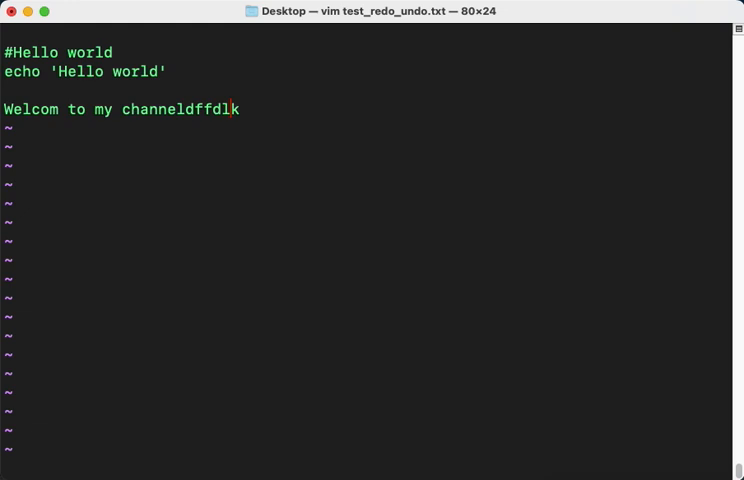
- Undo then redo the welcome line with u and Ctrl+r, then start inserting on the blank first line
{"action": "key", "text": "u"}
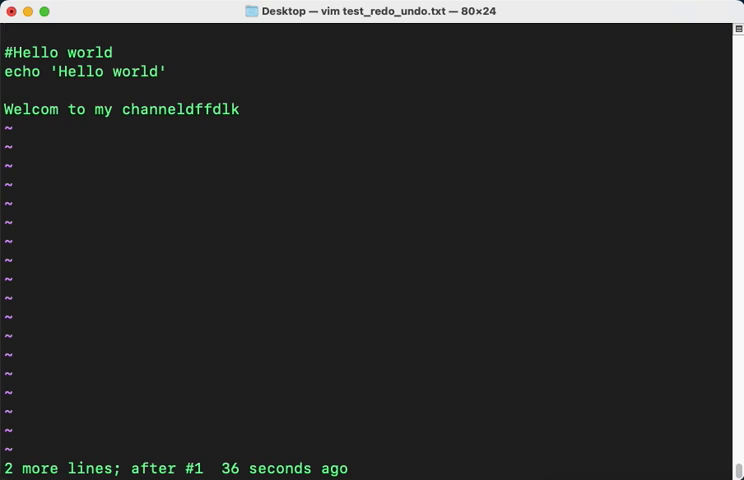
{"action": "key", "text": "i"}
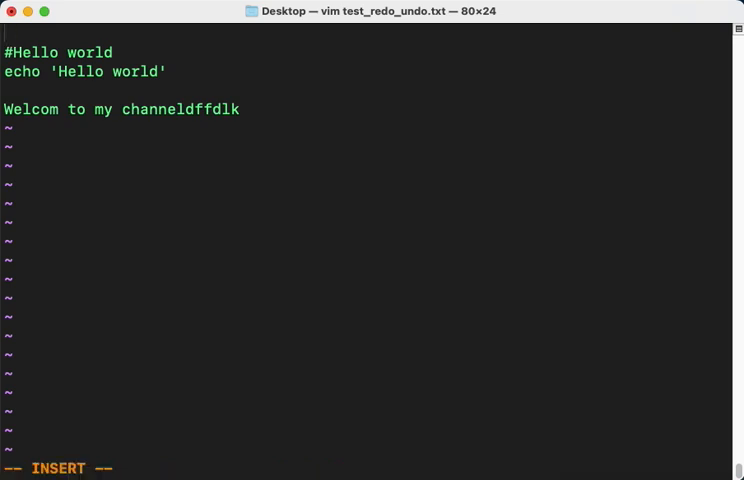
- Write the note lines 'Ctrl + r : redo' and 'u' at the top of the file
{"action": "type", "text": "Cr"}
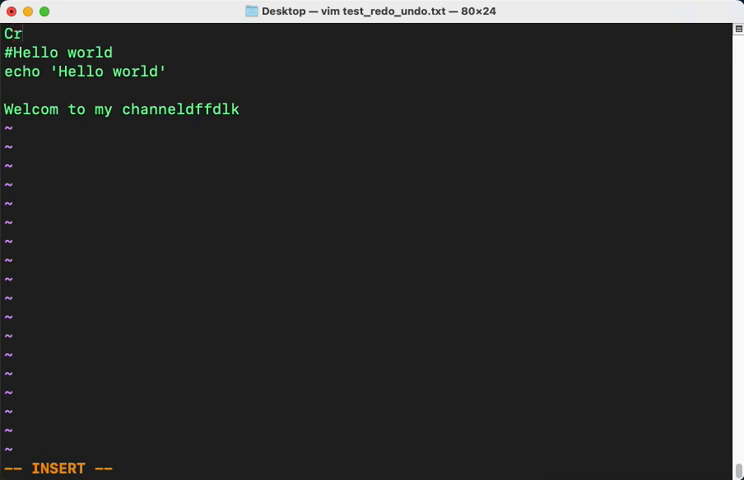
{"action": "type", "text": "trl + r"}
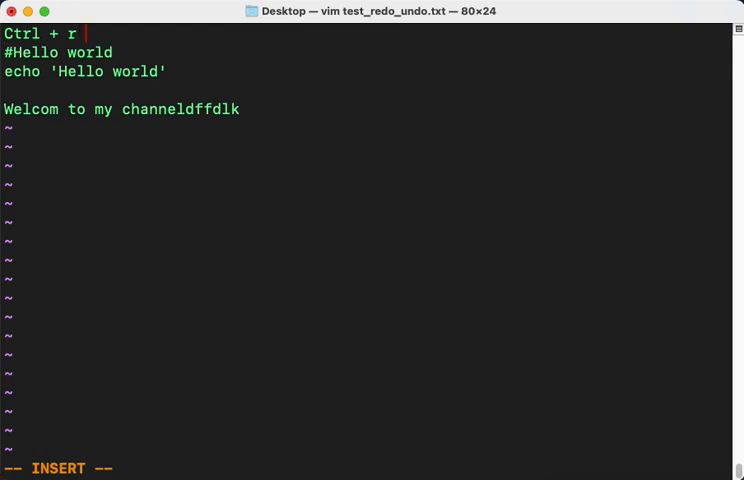
{"action": "type", "text": ": r"}
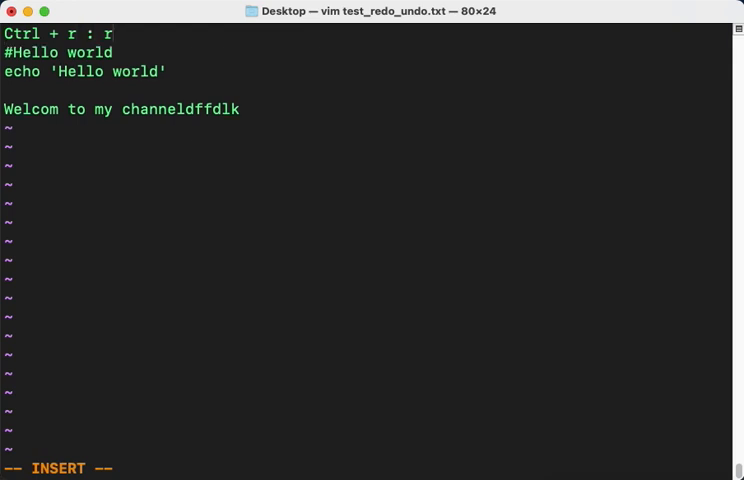
{"action": "type", "text": "edo"}
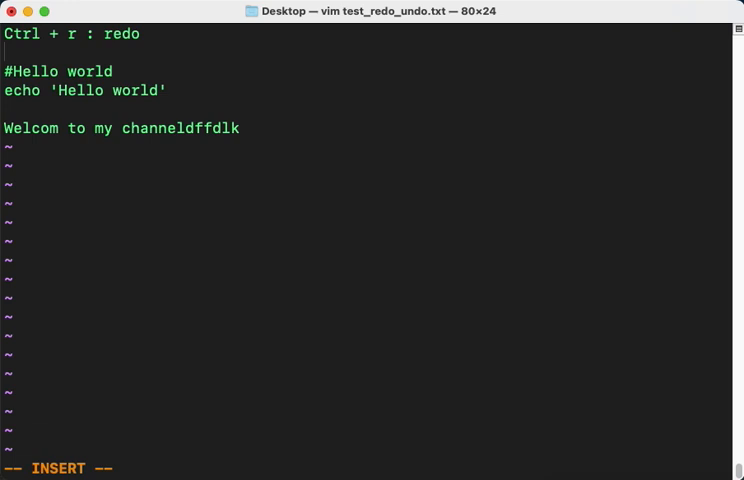
{"action": "type", "text": "u"}
{"action": "type", "text": "b"}
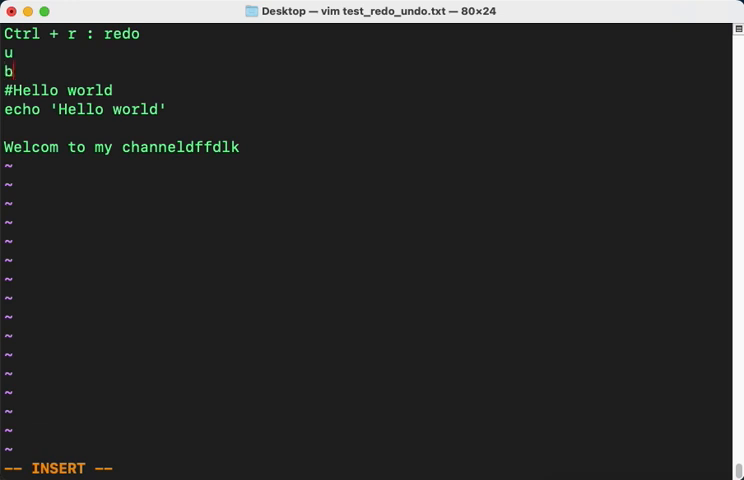
- Add the note 'before doing it you have to type: ESC' below them
{"action": "type", "text": "efore do"}
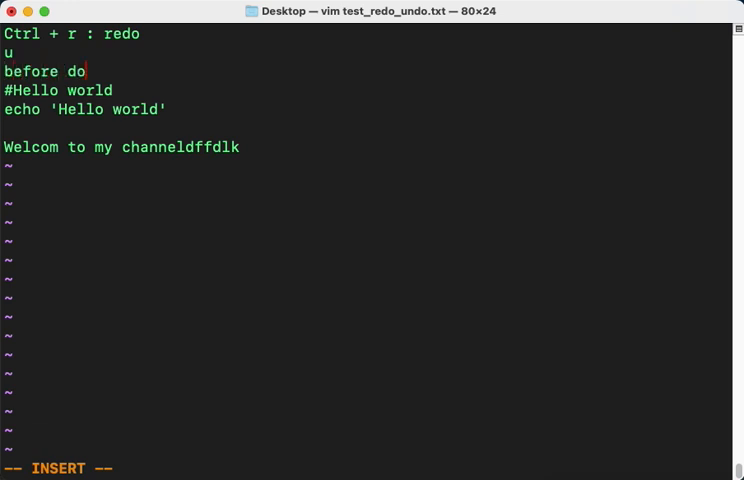
{"action": "type", "text": "ing it h"}
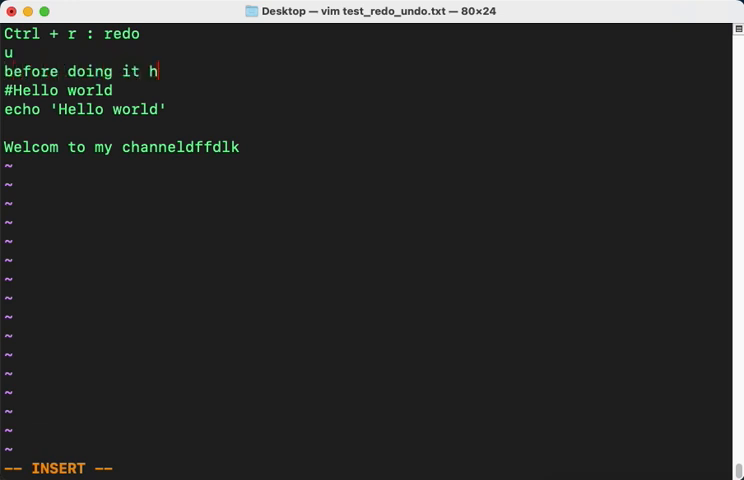
{"action": "type", "text": "you"}
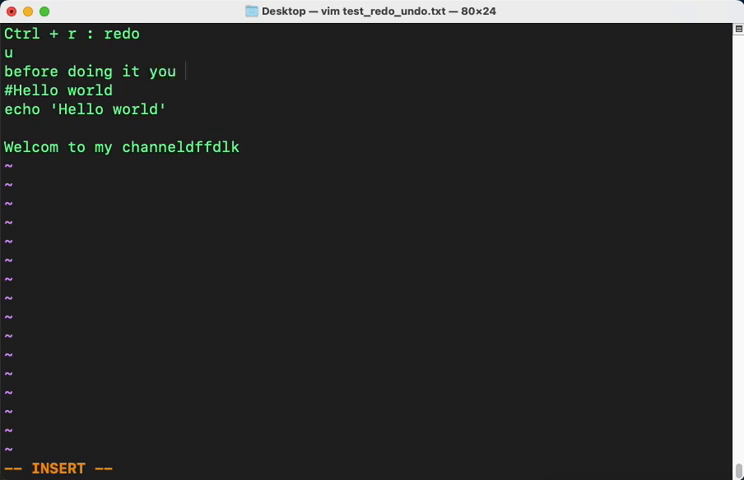
{"action": "type", "text": "have to type"}
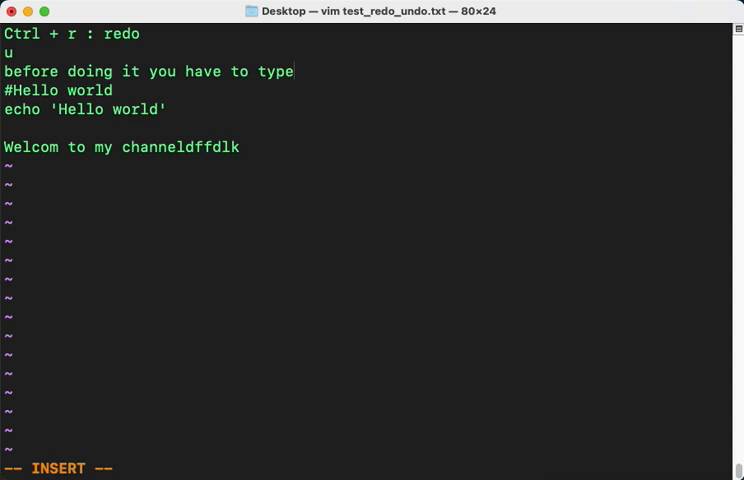
{"action": "type", "text": ": ES"}
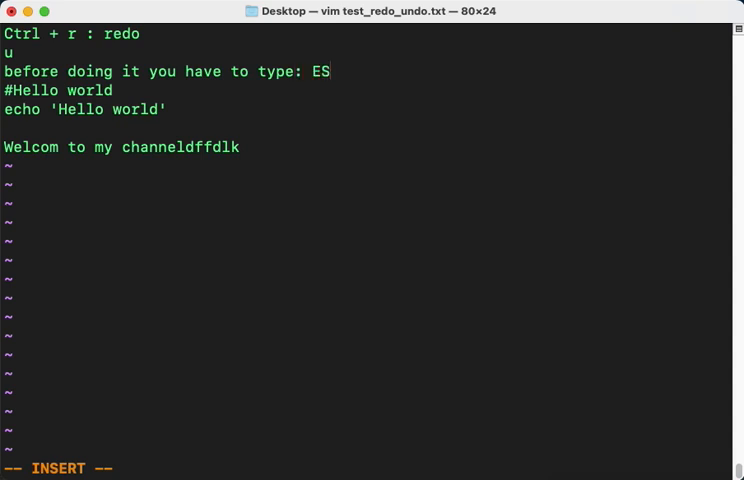
{"action": "type", "text": "C"}
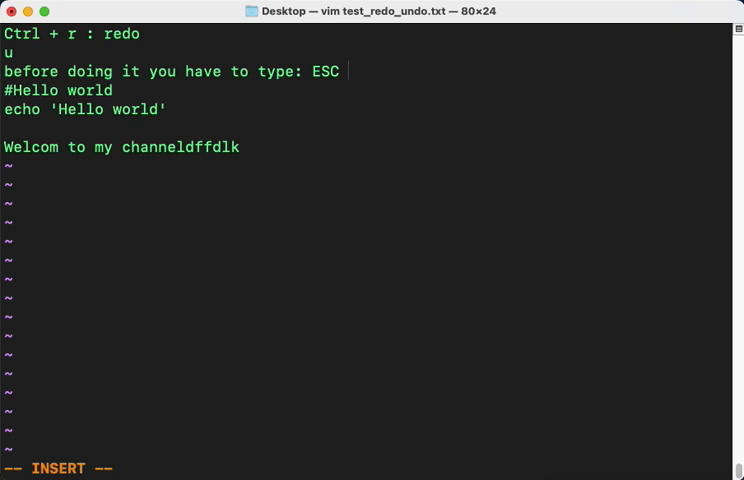
- Undo the notes, redo them with Ctrl+r, and redo again until 'Already at newest change' shows
{"action": "key", "text": "Escape"}
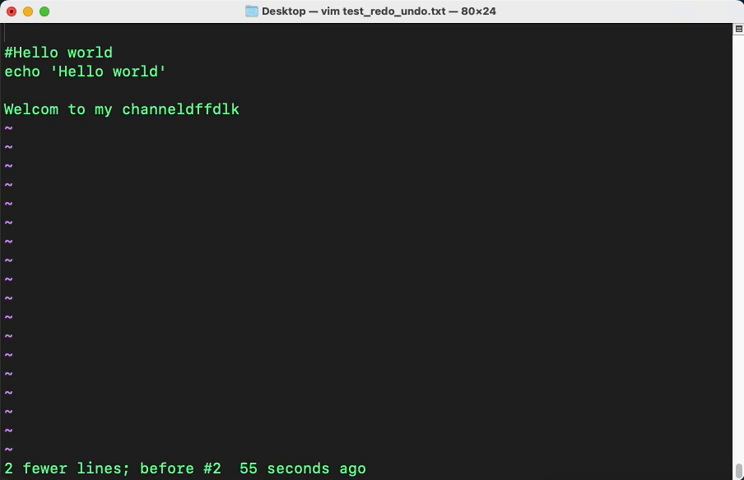
{"action": "key", "text": "ctrl+r"}
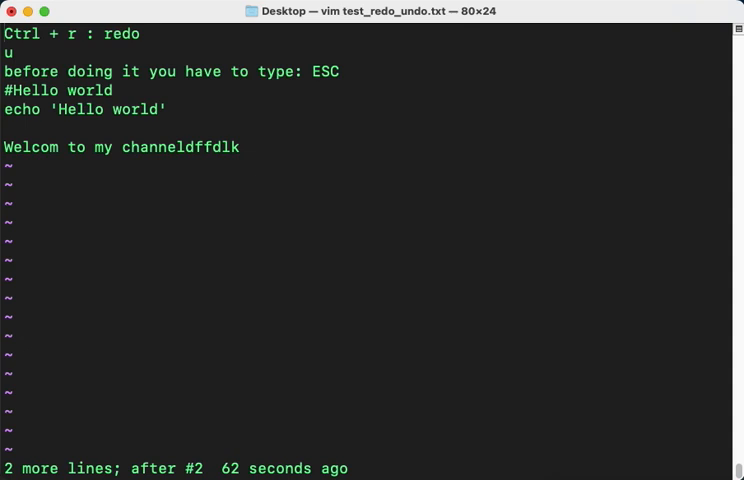
{"action": "key", "text": "Ctrl+r"}
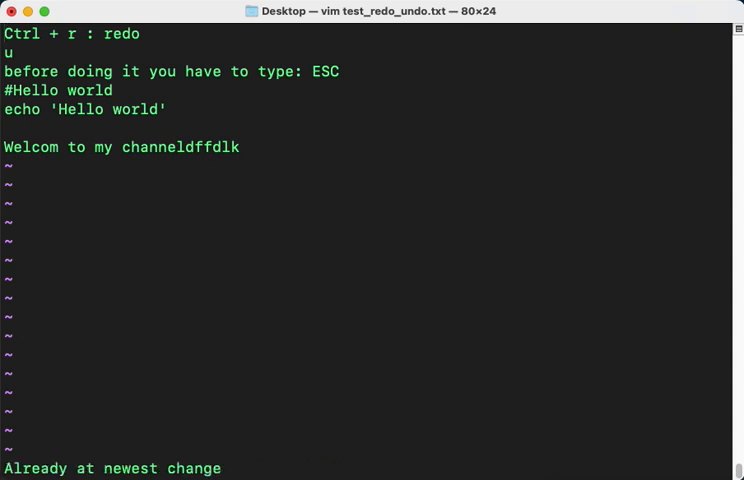